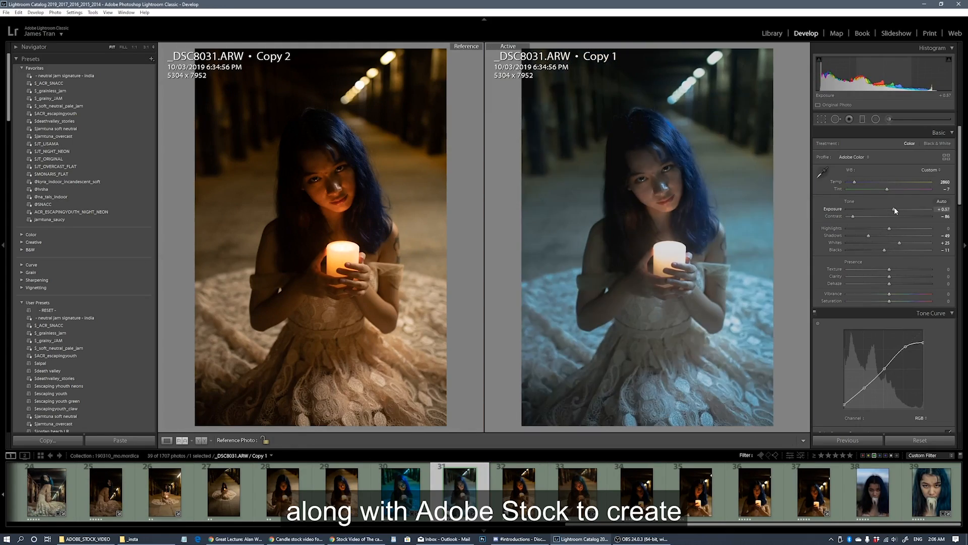
Step: Scroll down through the Adobe Stock results toward the candle timelapse clip
scroll("down", 3)
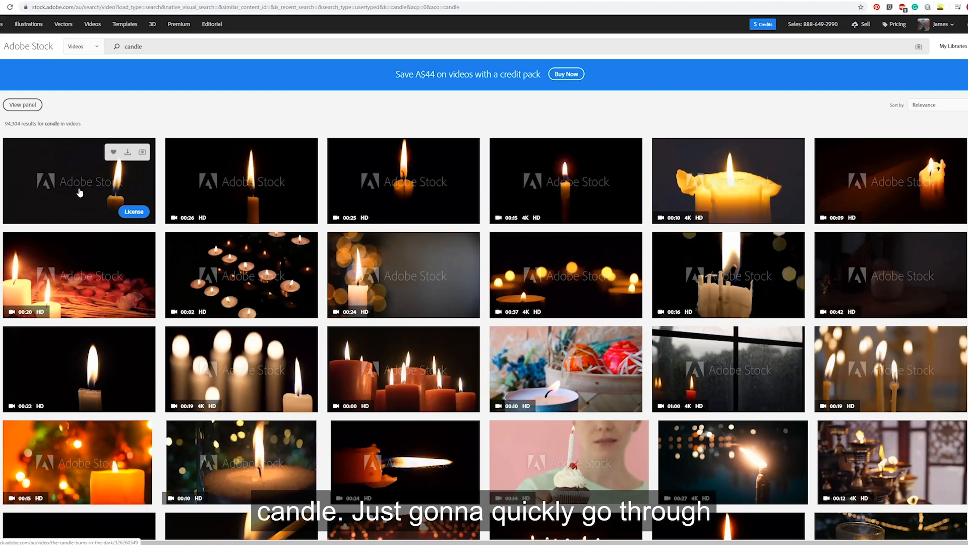
mouse_move(272, 185)
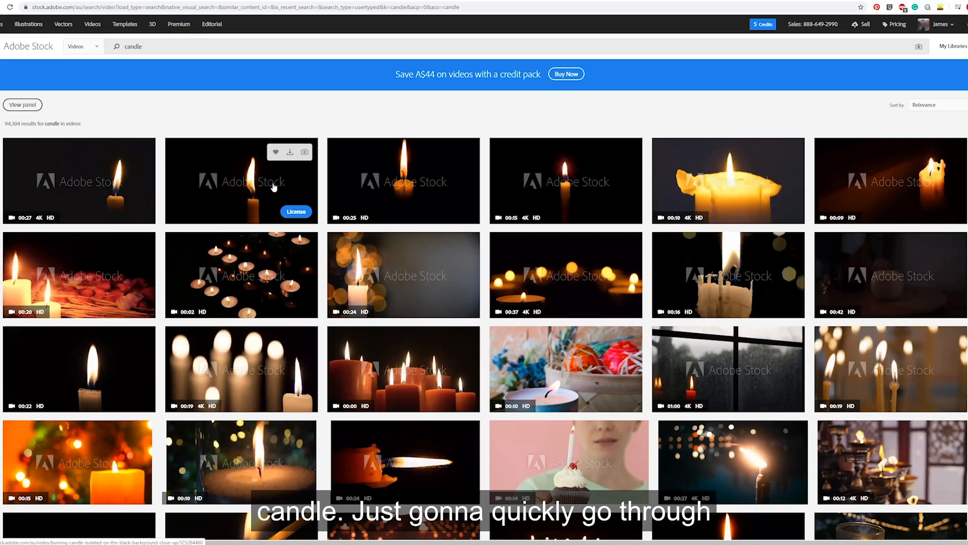
mouse_move(727, 192)
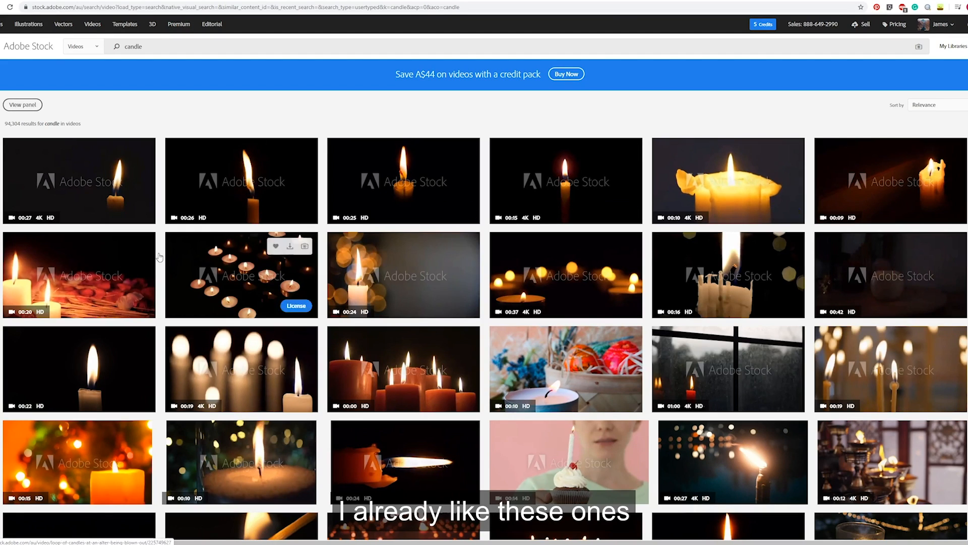
mouse_move(575, 269)
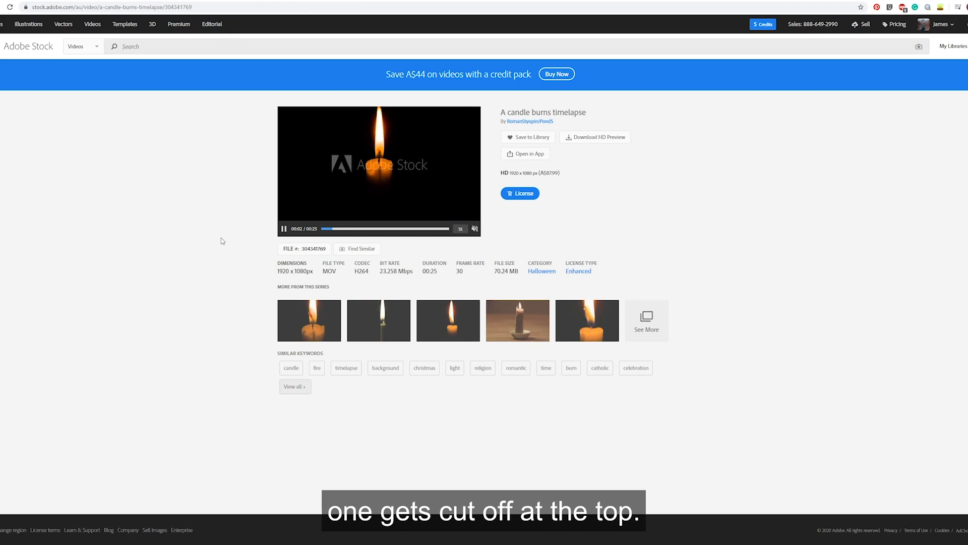
mouse_move(360, 68)
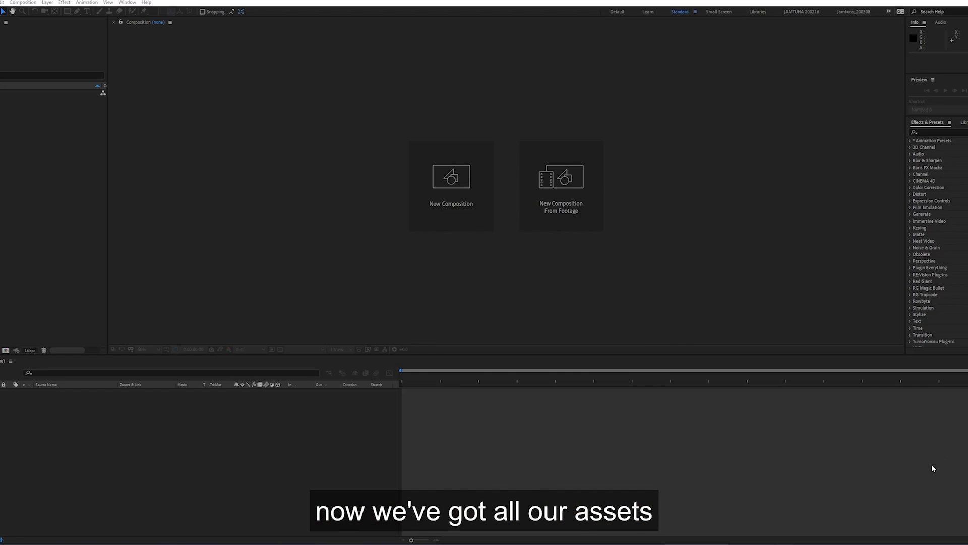
Step: Create a new composition named _Master at 1080×1350, 30 fps, 20 seconds
left_click(451, 176)
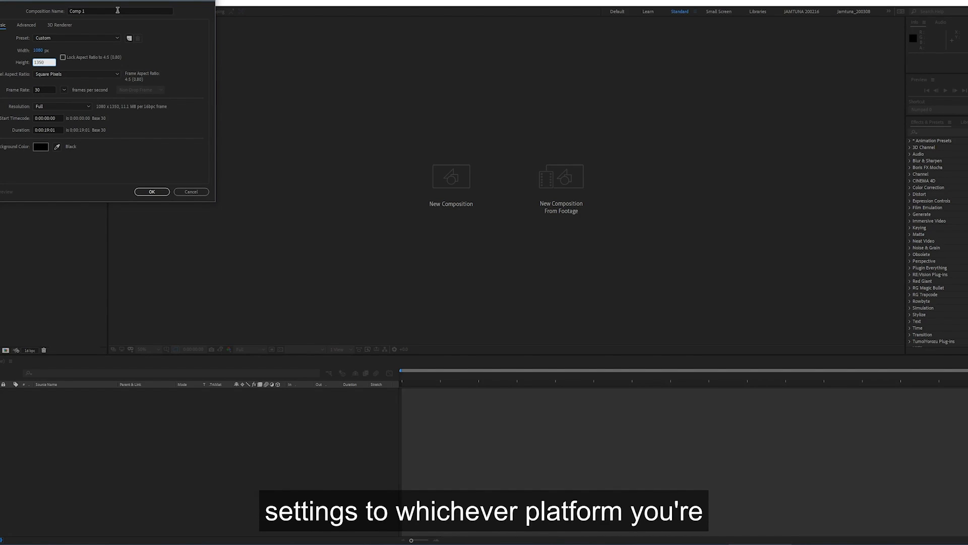
type("_Main")
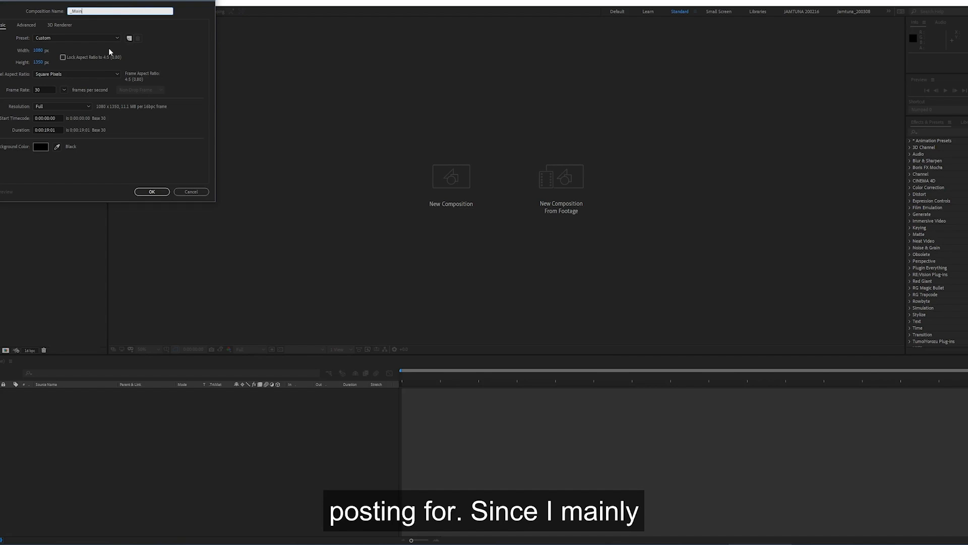
type("_Master")
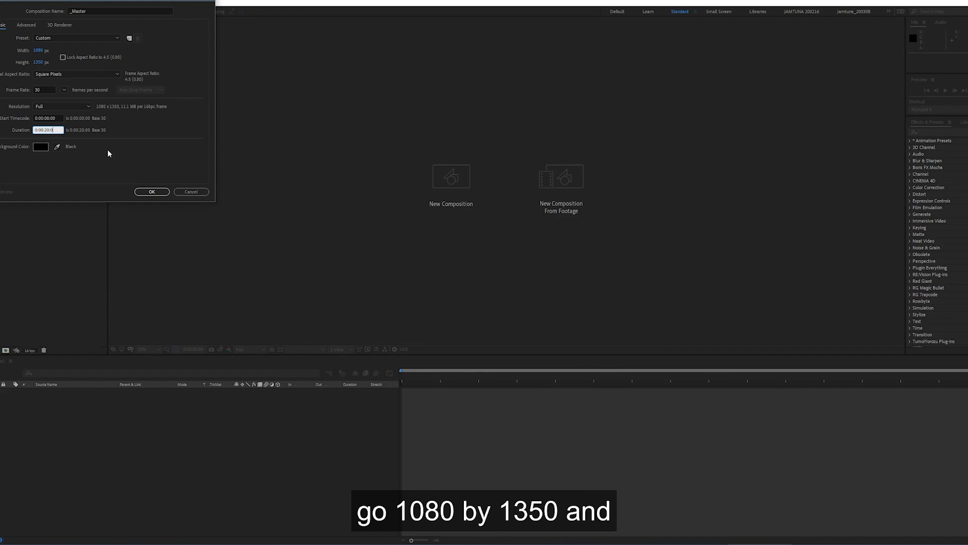
left_click(151, 192)
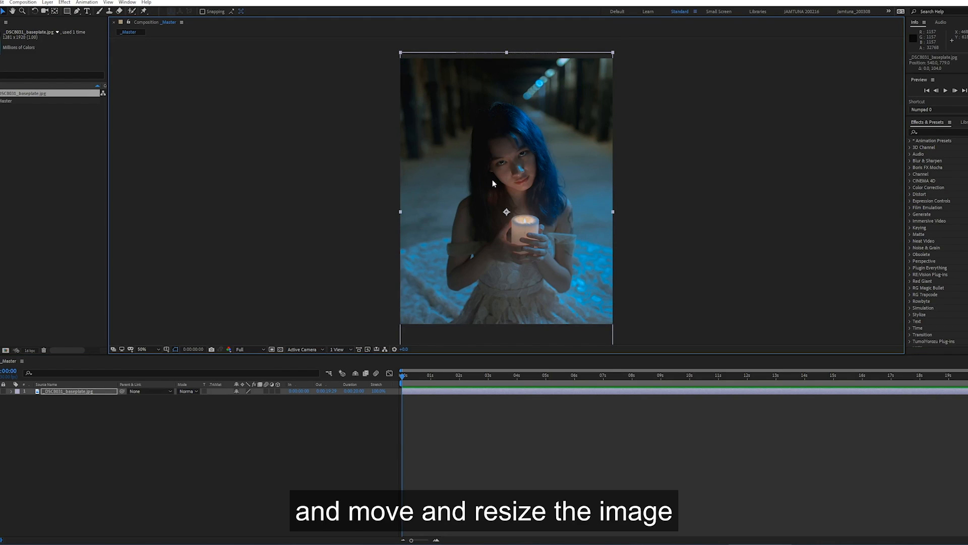
Step: Nudge the portrait down in the frame and bring the candle clip into the comp
left_click_drag(494, 182, 495, 203)
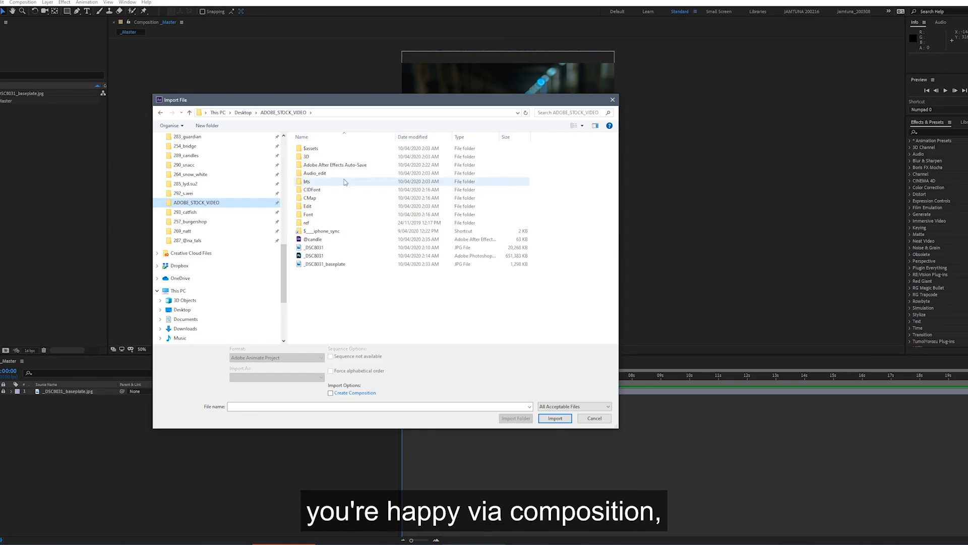
left_click(554, 419)
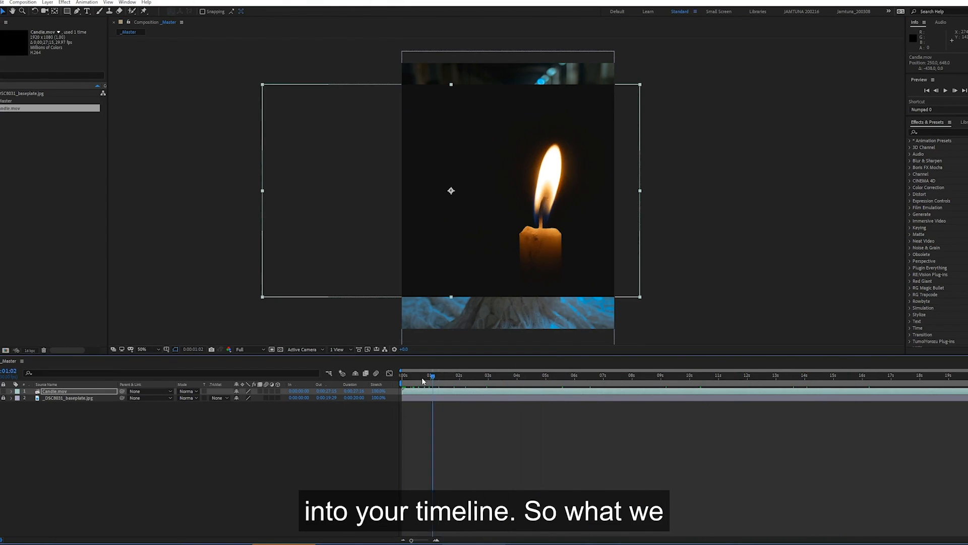
left_click(512, 375)
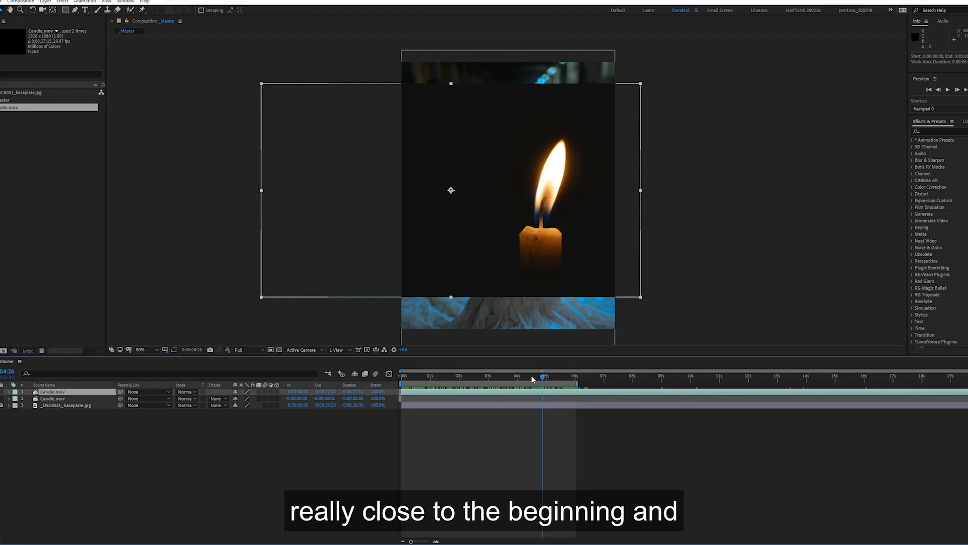
Step: Preview the roughly six-second work area of the offset candle layers
left_click(544, 376)
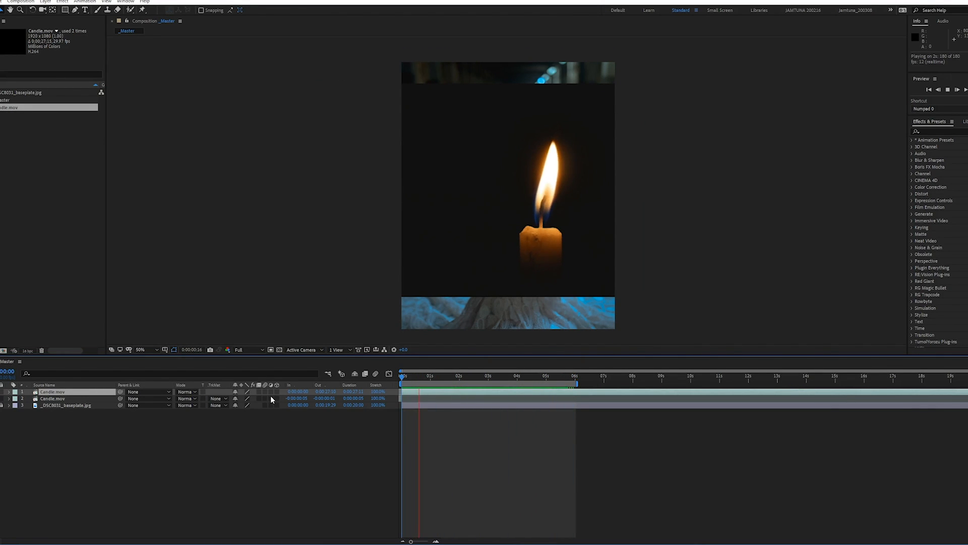
mouse_move(264, 385)
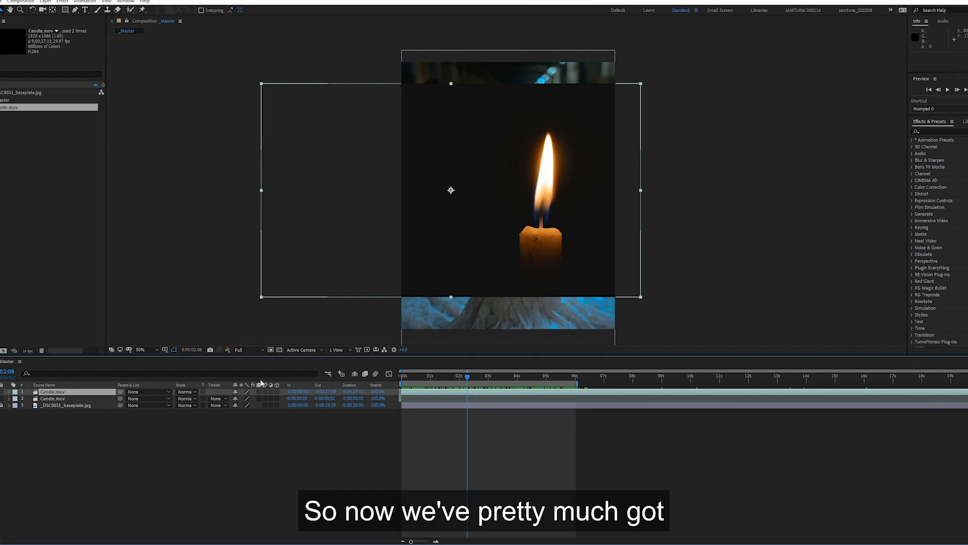
mouse_move(567, 168)
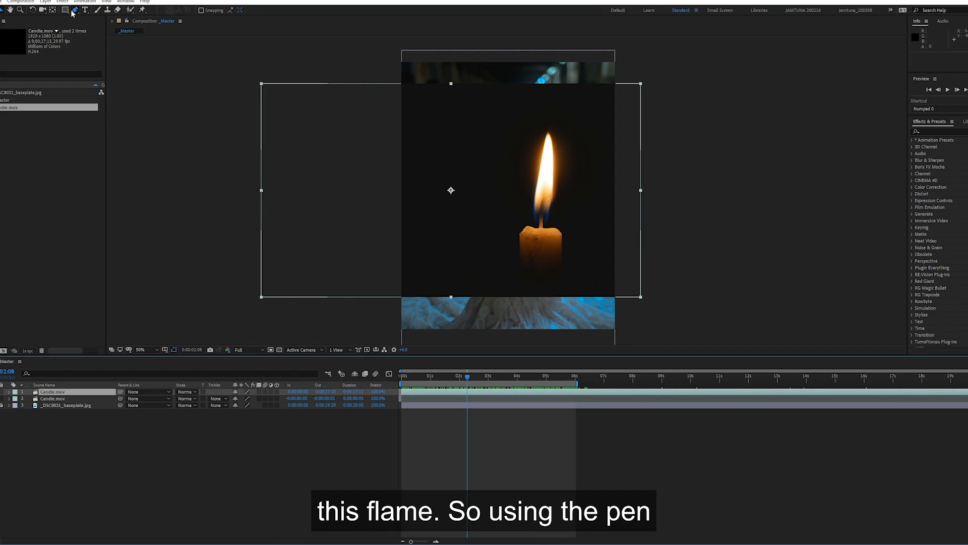
Step: Draw a closed Pen Tool mask around the flame on the top Candle.mov layer
left_click(92, 21)
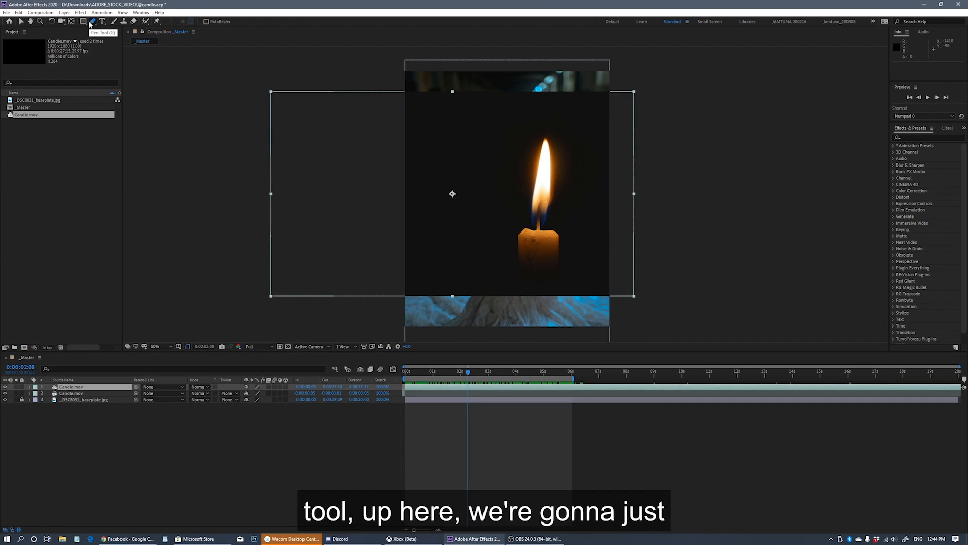
left_click(506, 213)
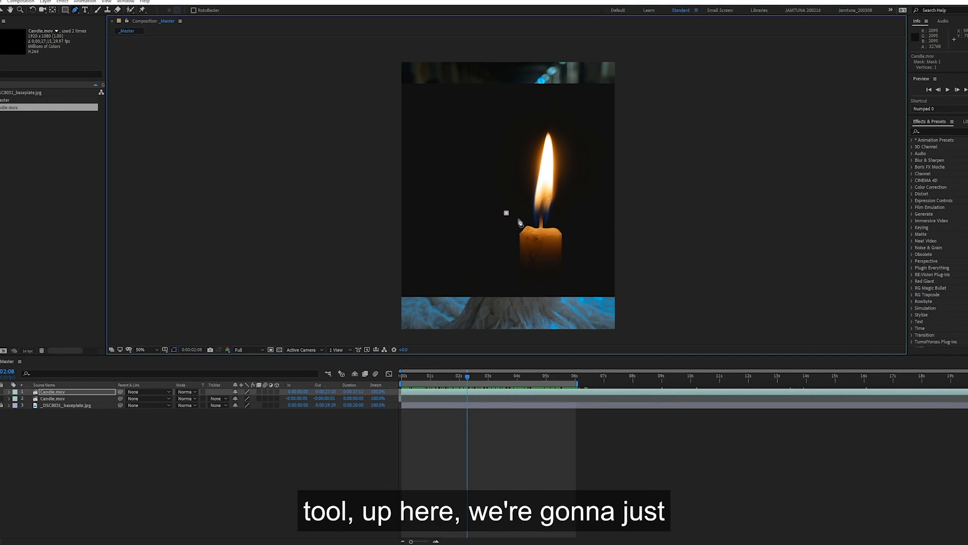
left_click(573, 225)
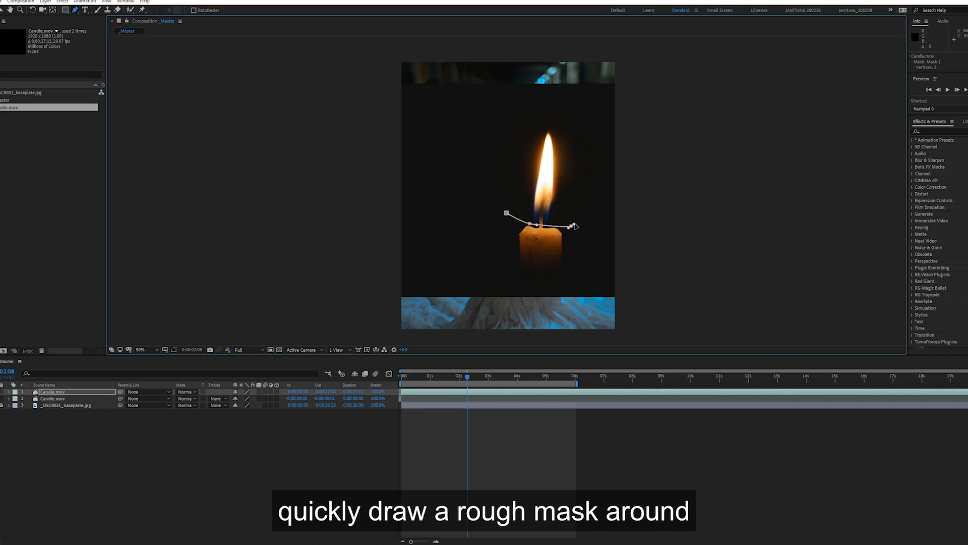
left_click(564, 99)
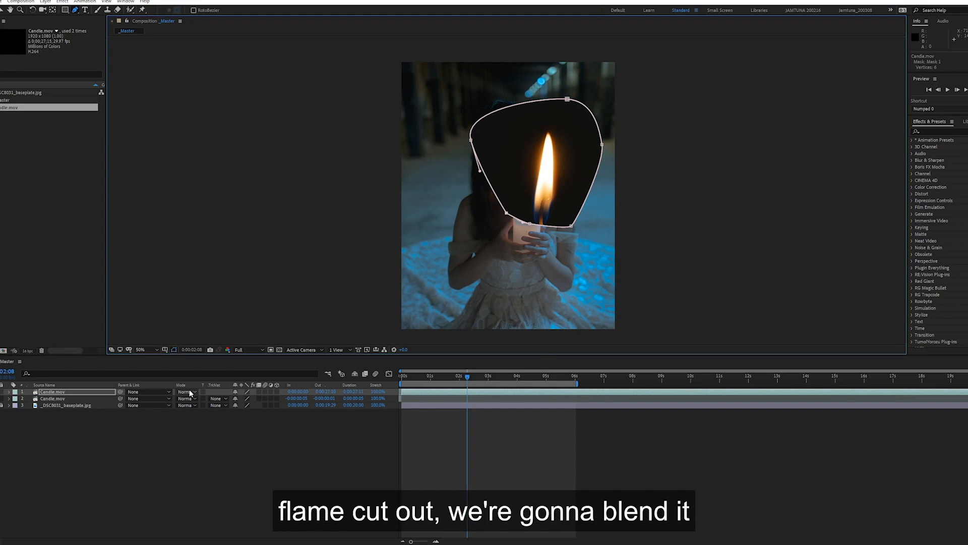
Step: Set the masked flame layer's blend mode to Screen
left_click(185, 391)
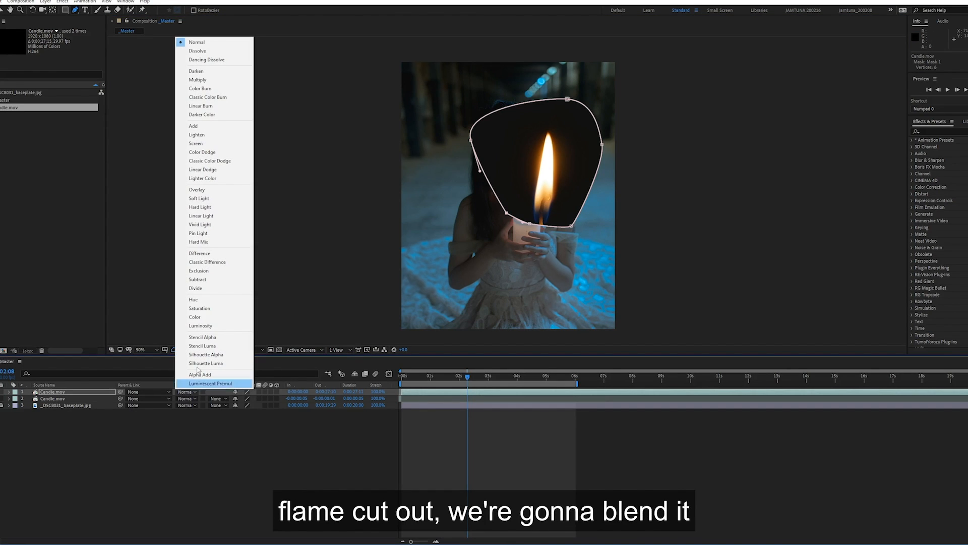
mouse_move(232, 241)
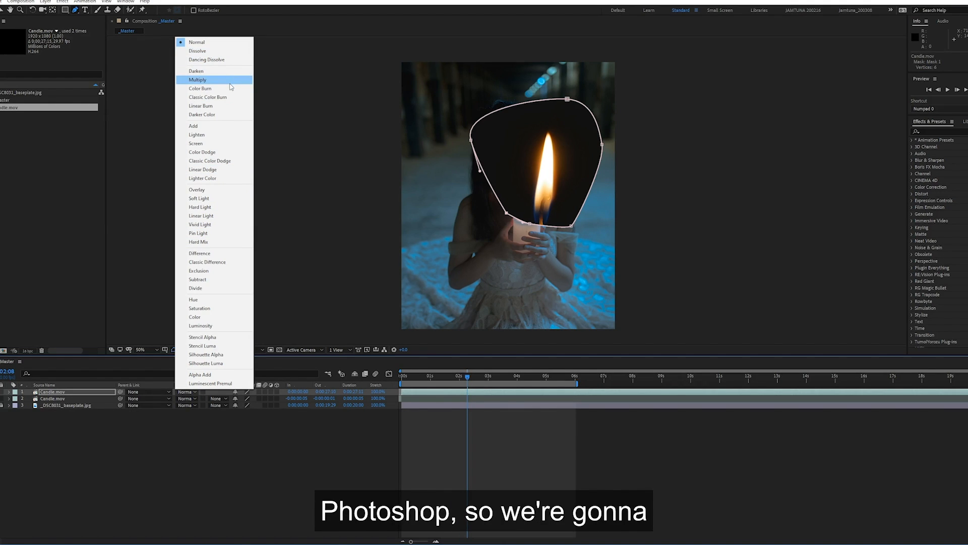
left_click(195, 143)
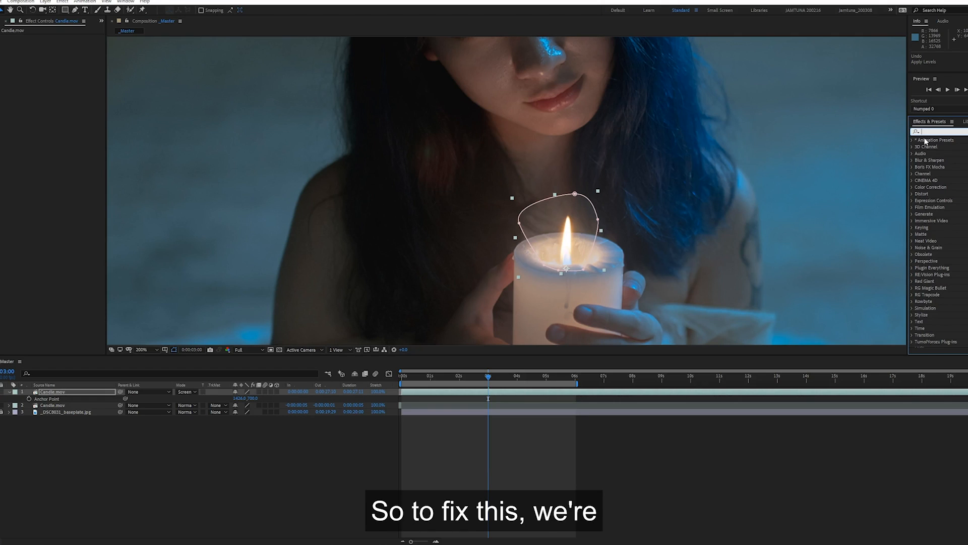
Step: Apply the Levels effect to the flame layer from Effects & Presets
type("levels")
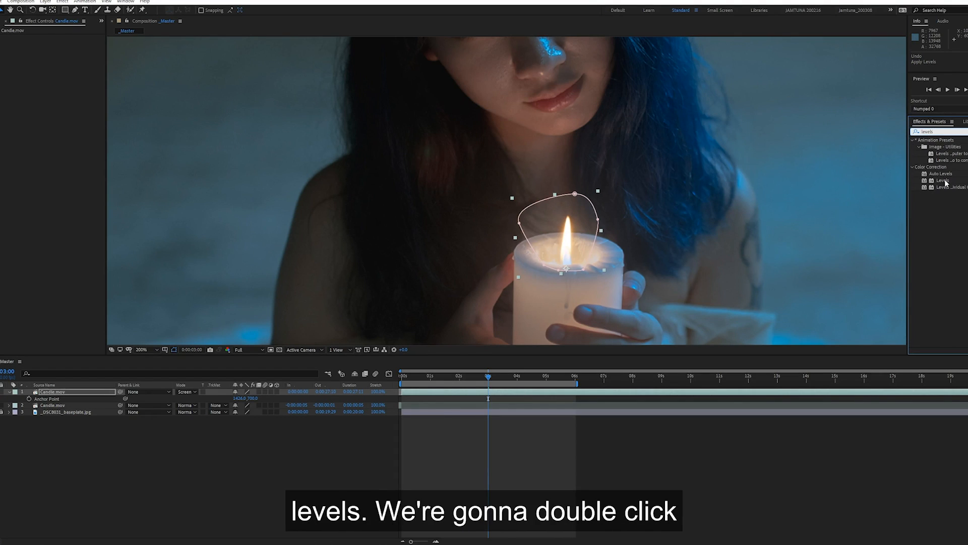
left_click(944, 180)
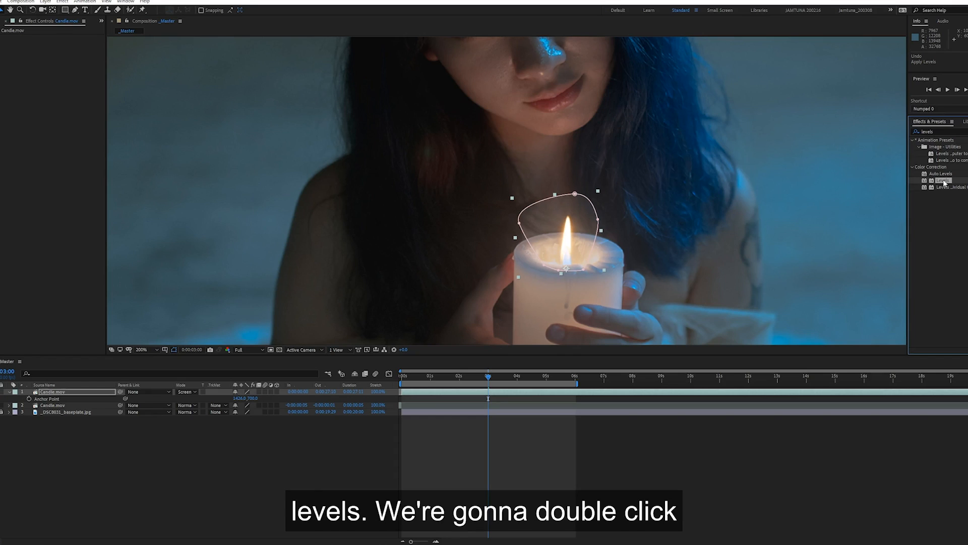
double_click(939, 181)
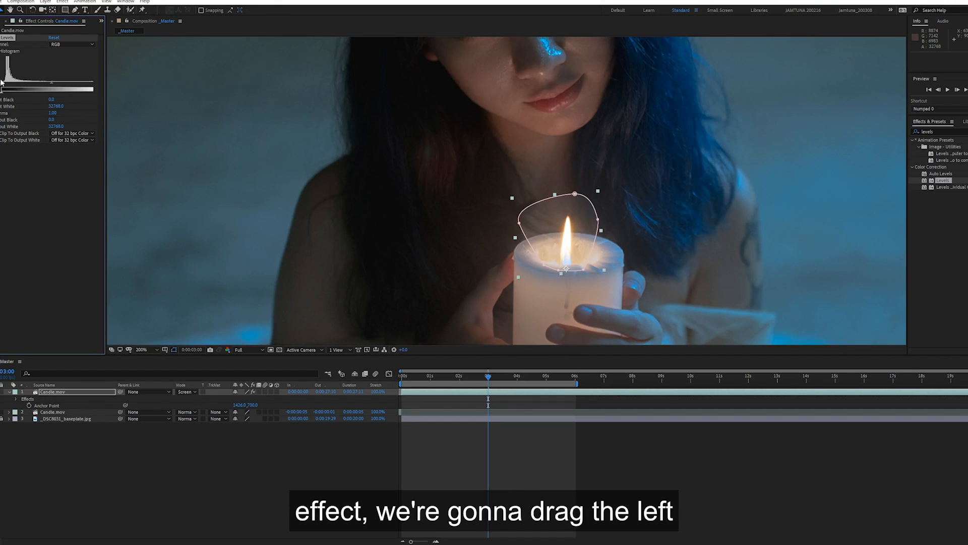
Step: Raise the Levels input black until the halo vanishes, then preview
left_click_drag(5, 90, 12, 89)
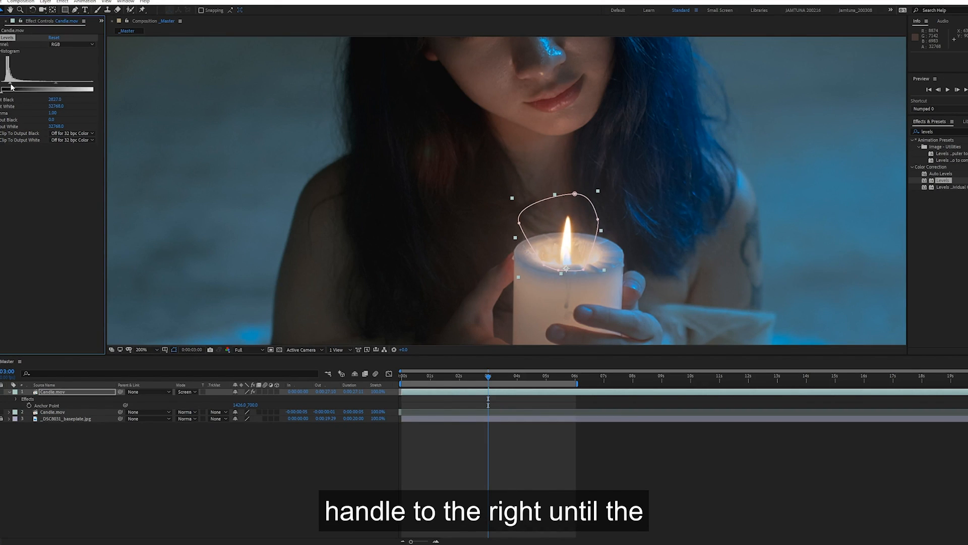
left_click_drag(11, 88, 6, 88)
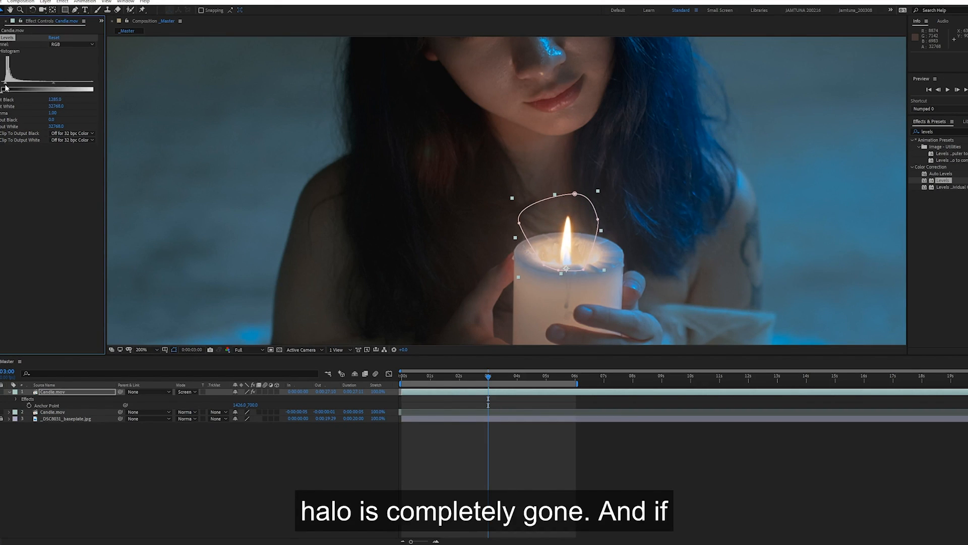
left_click_drag(6, 89, 74, 89)
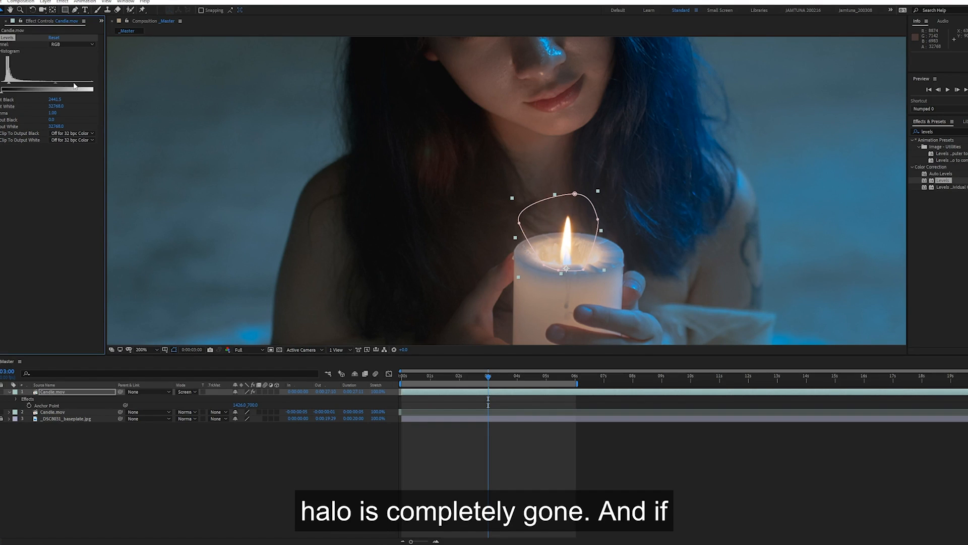
left_click_drag(93, 86, 79, 86)
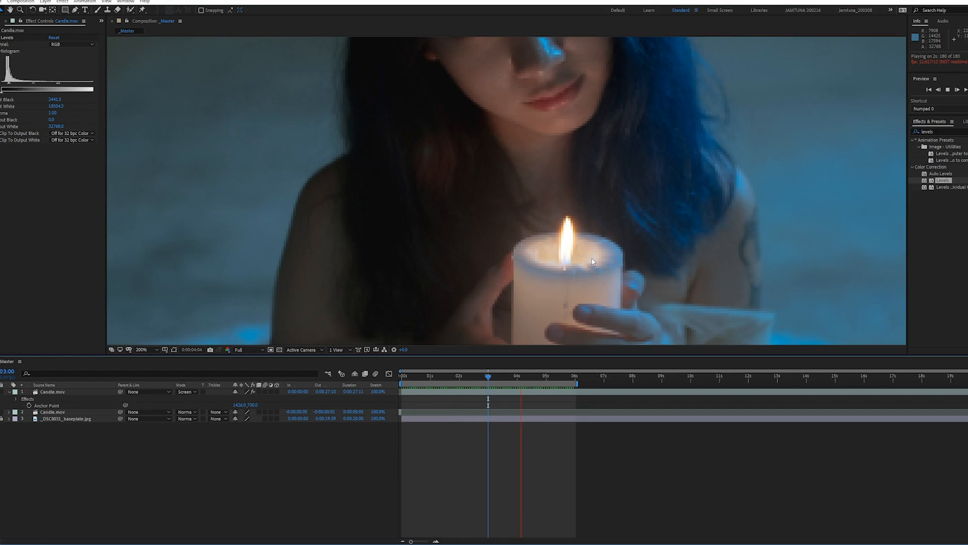
left_click(142, 349)
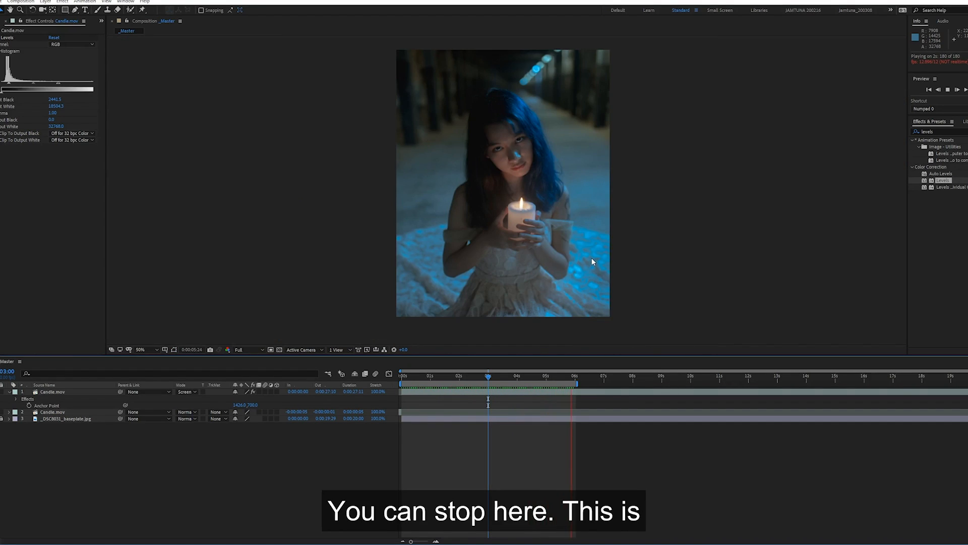